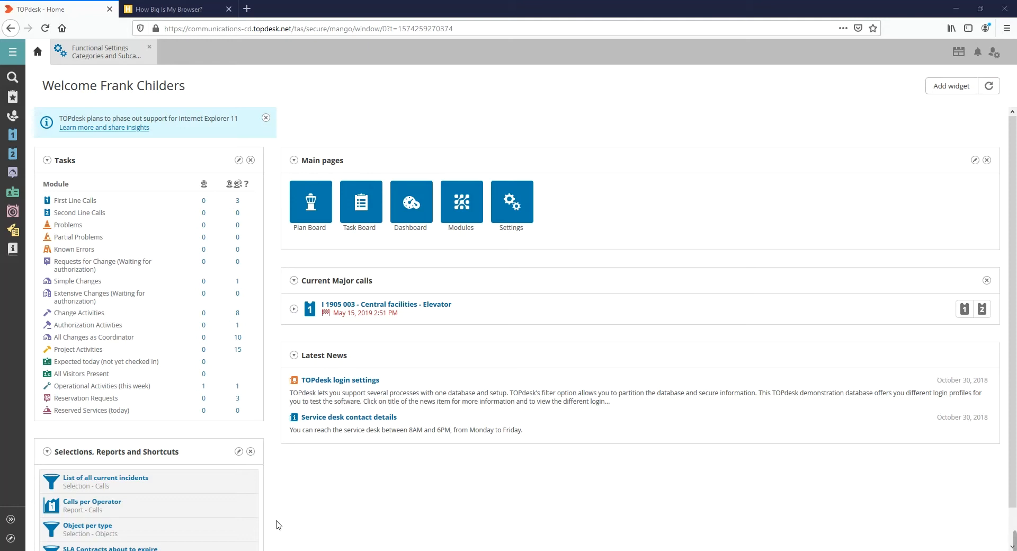
mouse_move(253, 468)
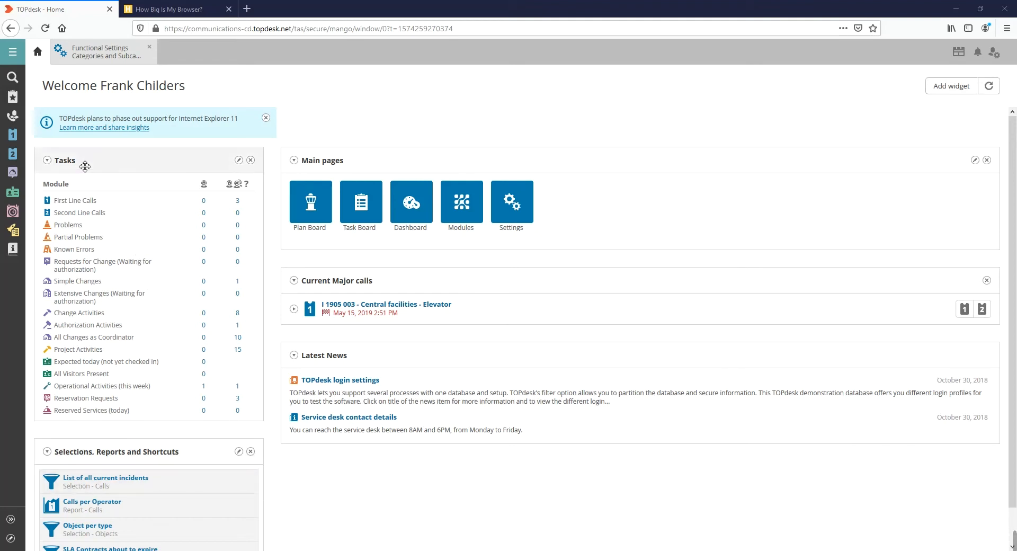
mouse_move(11, 51)
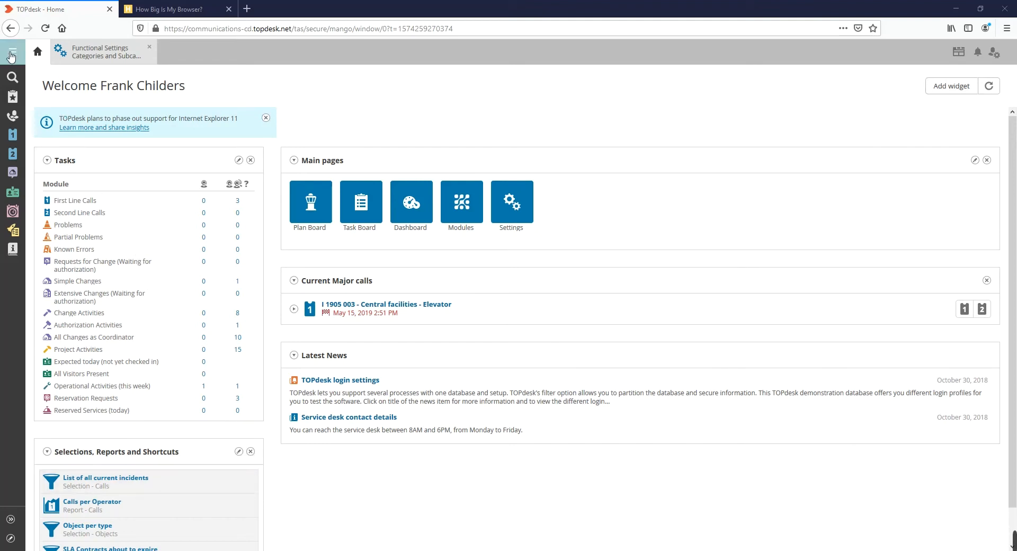
Go to Settings via the main navigation menu to reach Categories and Subcategories.
left_click(11, 51)
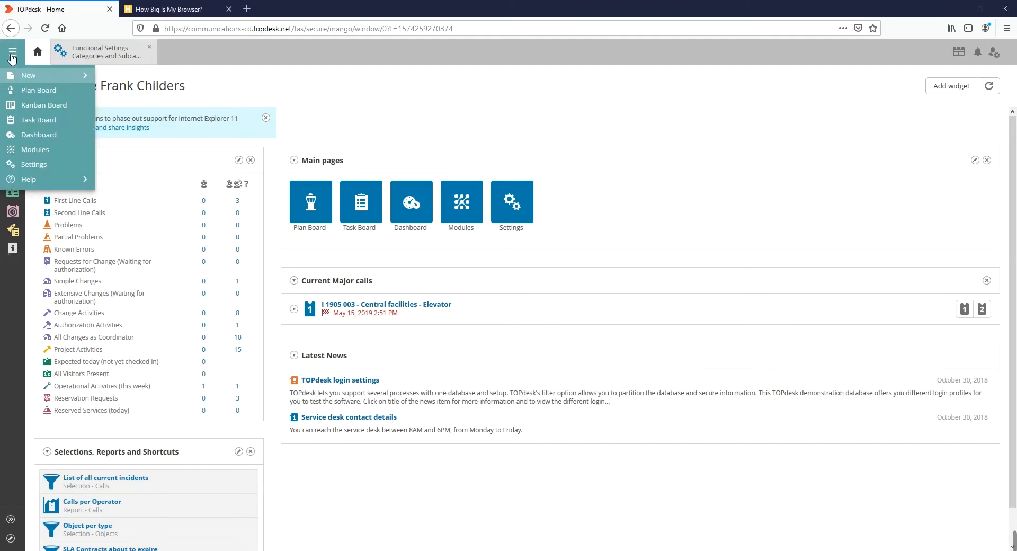
mouse_move(43, 105)
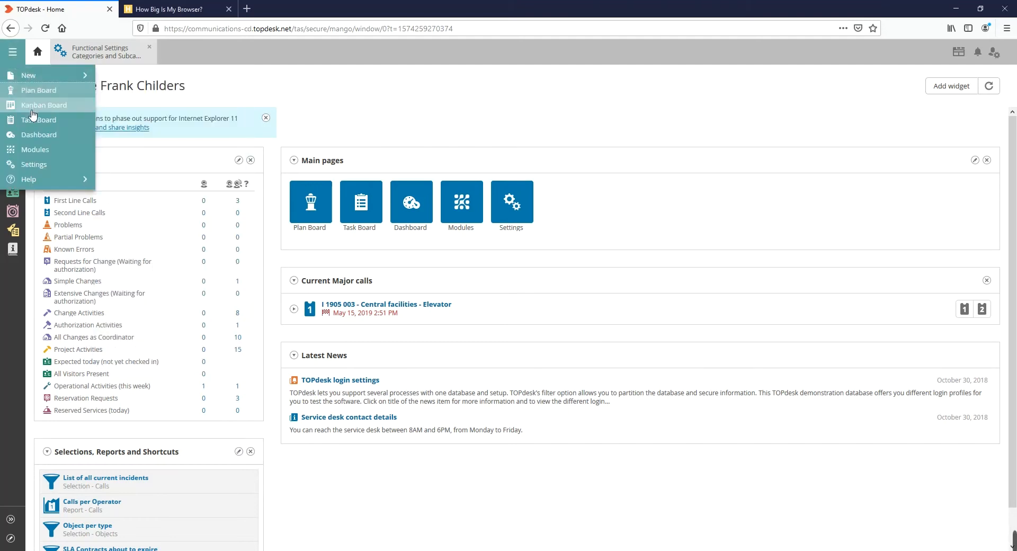
mouse_move(34, 164)
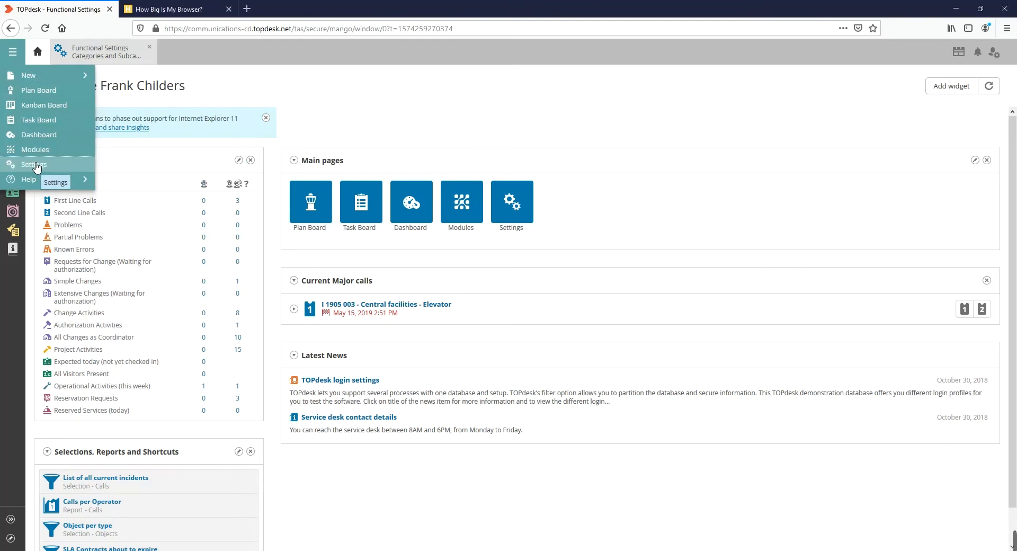
left_click(34, 163)
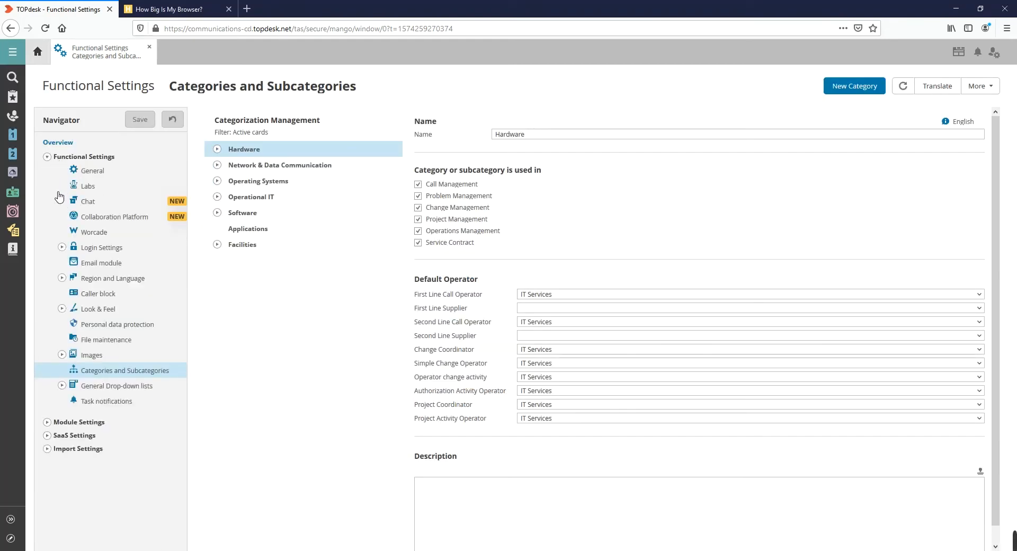
mouse_move(77, 354)
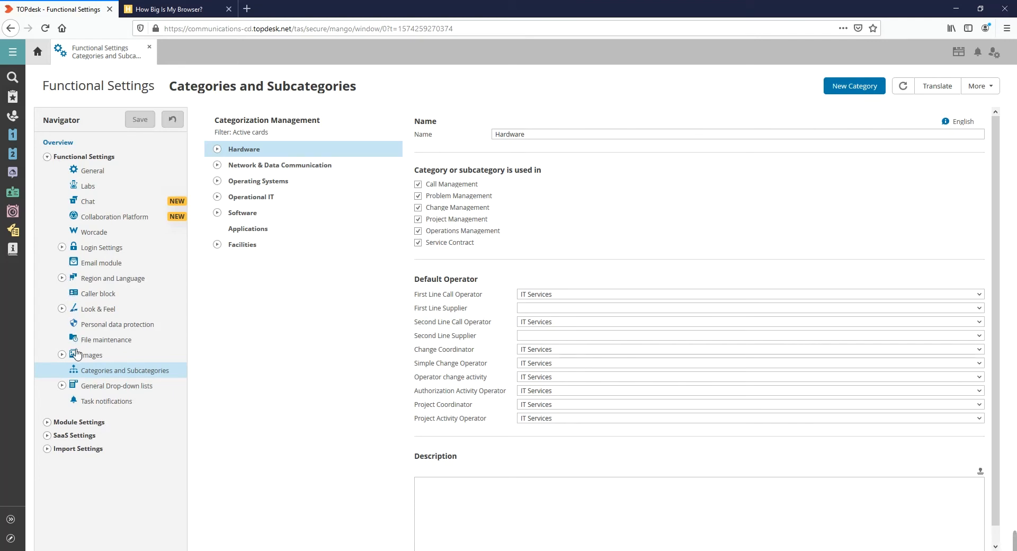
mouse_move(75, 377)
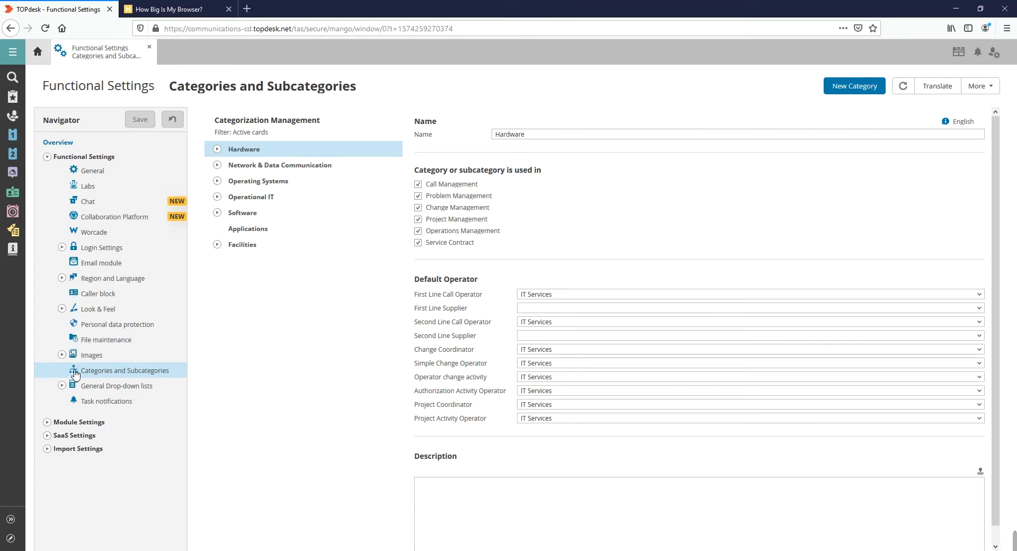
mouse_move(113, 375)
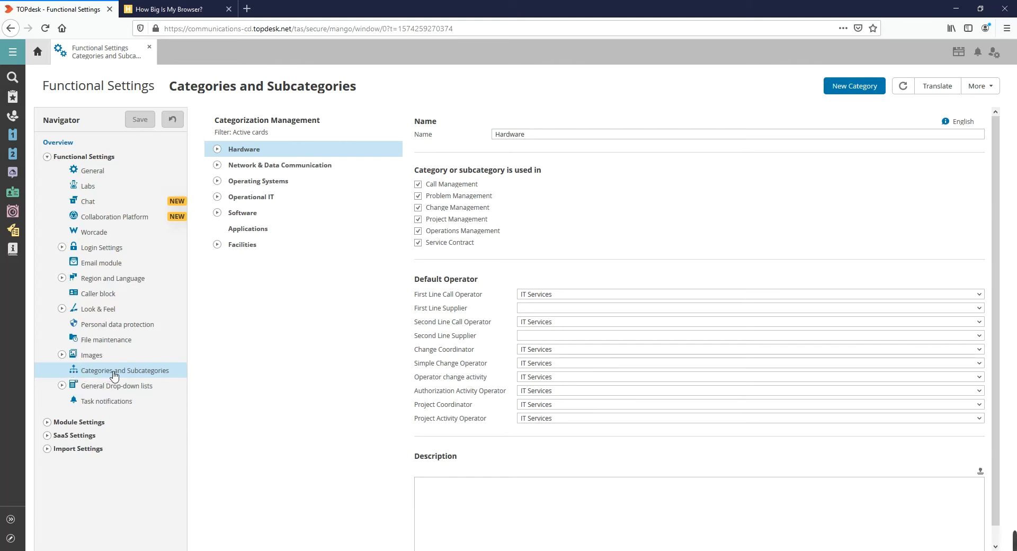
mouse_move(221, 376)
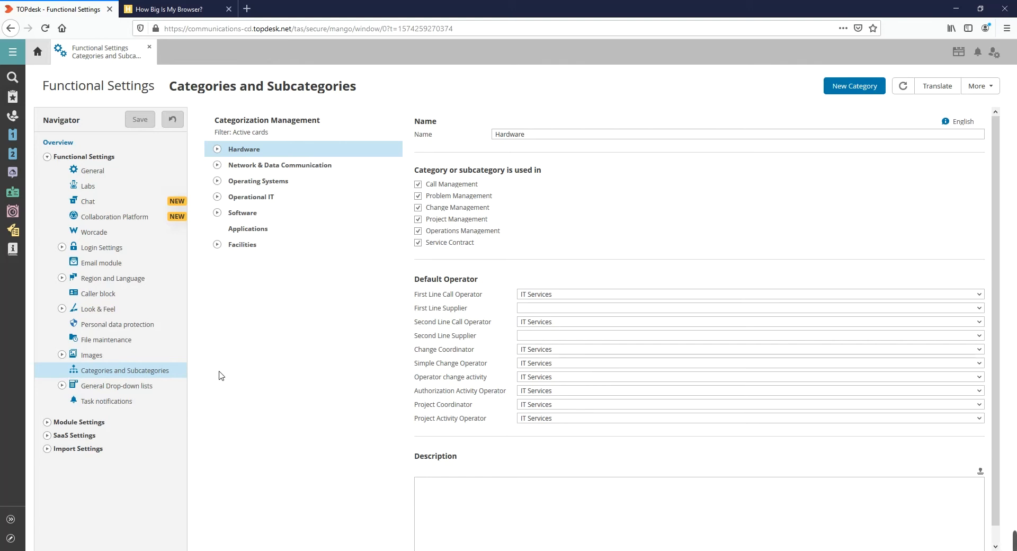
mouse_move(351, 346)
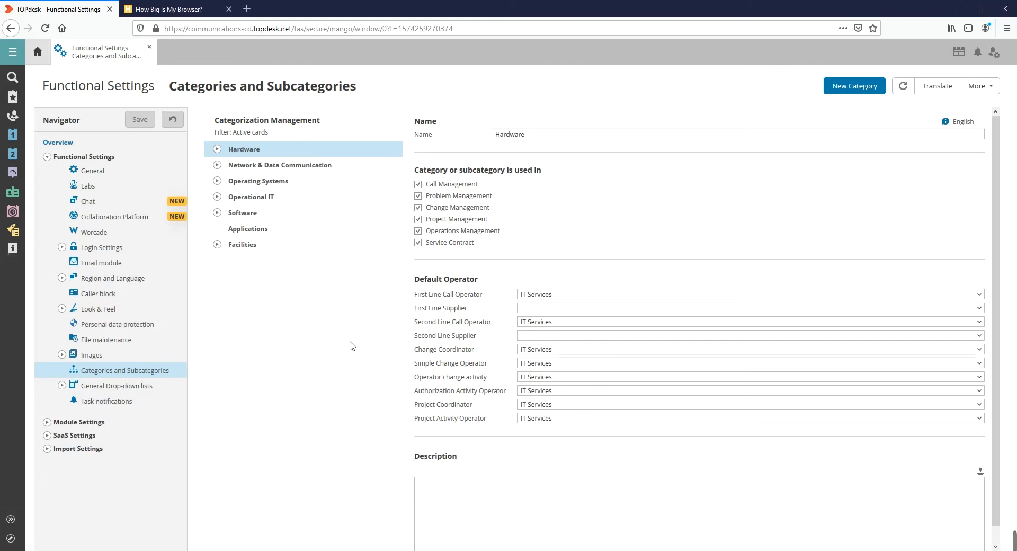
mouse_move(744, 169)
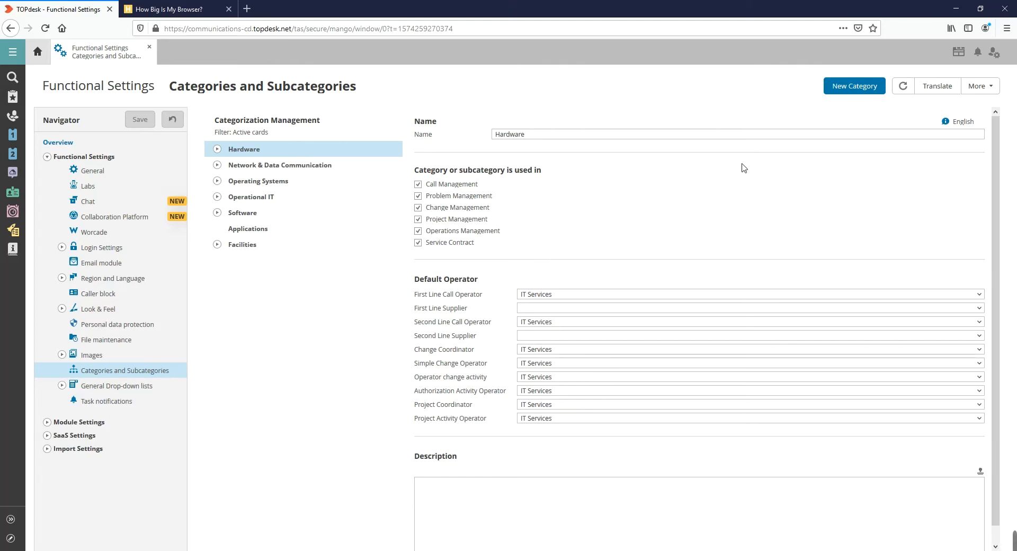
mouse_move(854, 86)
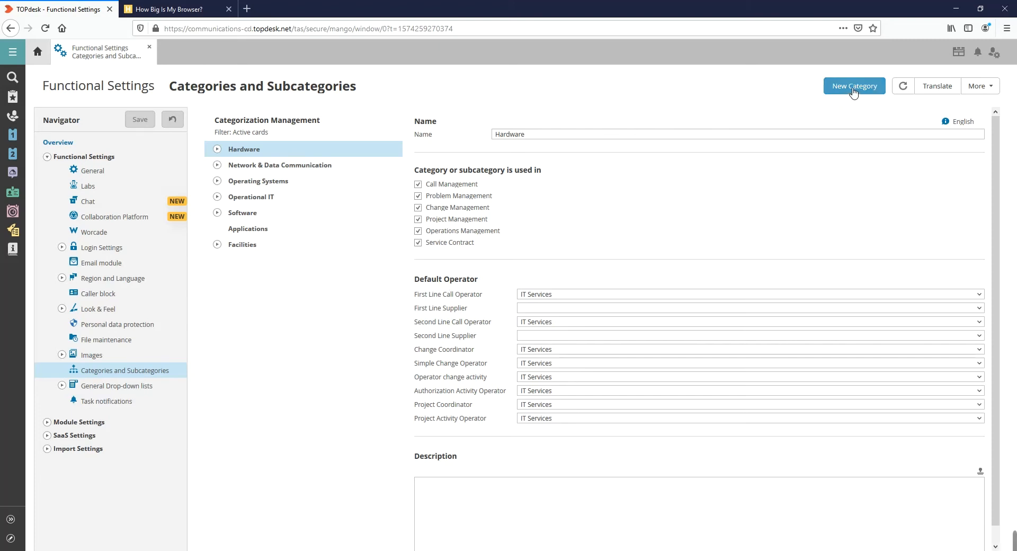
Create and save a new main category named 'FM service'.
left_click(854, 85)
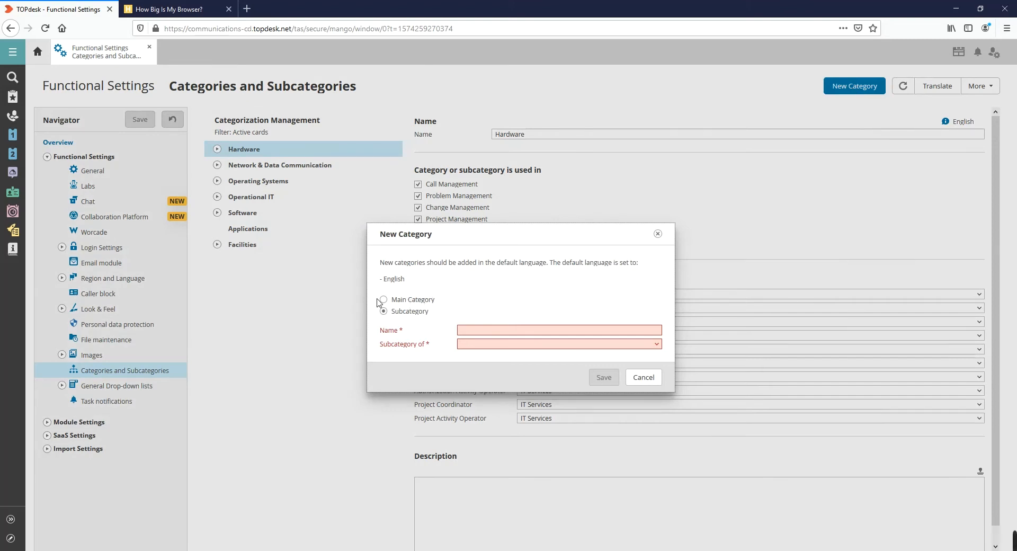
left_click(383, 299)
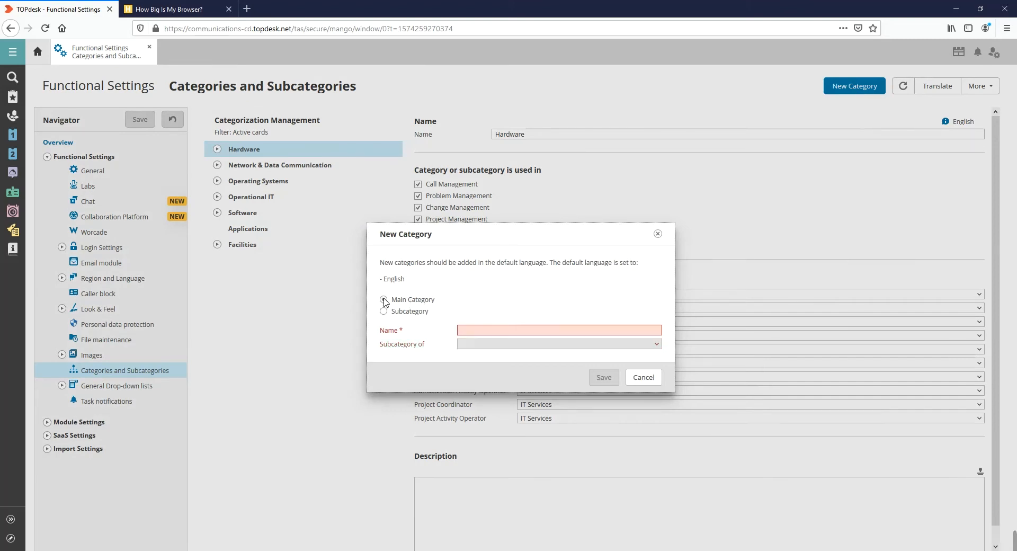
type("T")
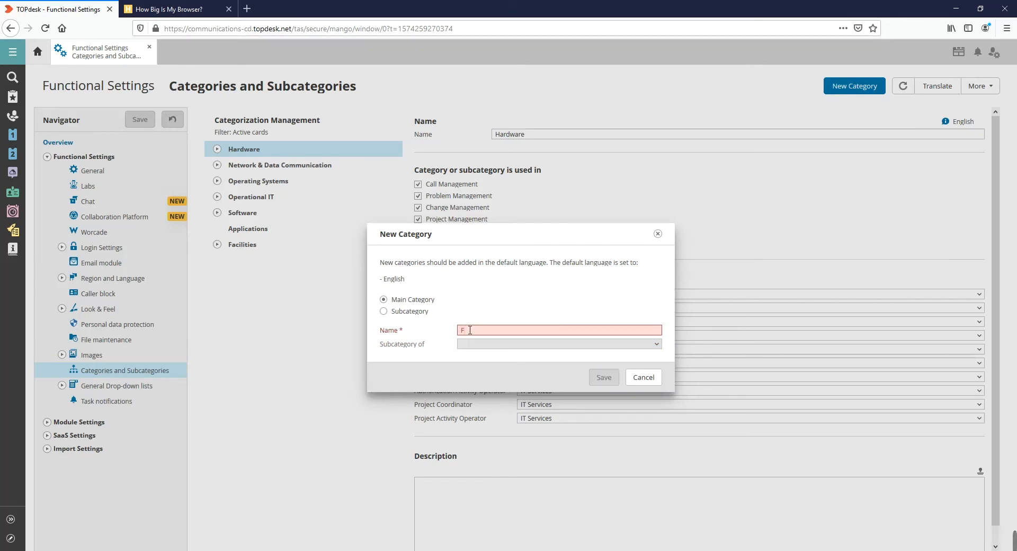
type("Mser")
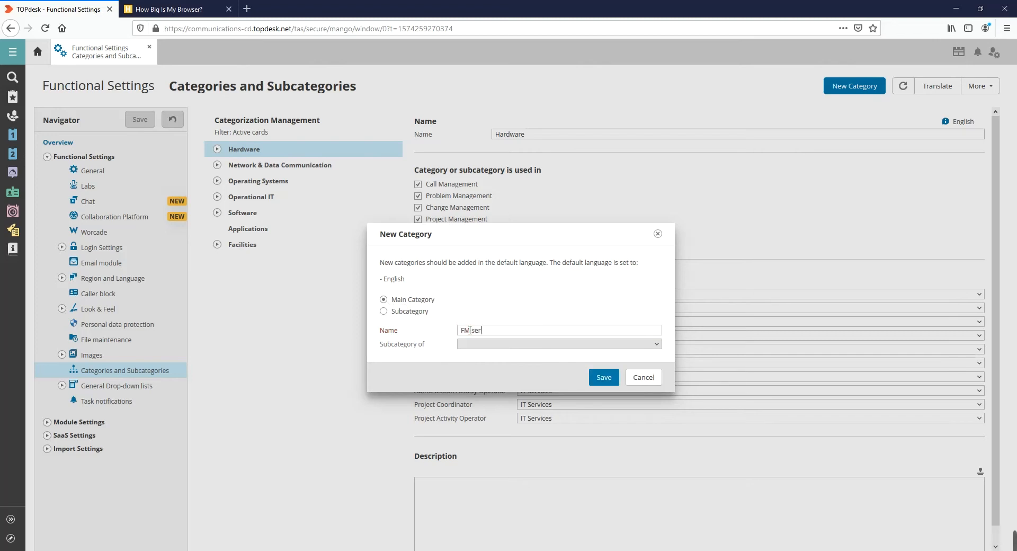
type("vice")
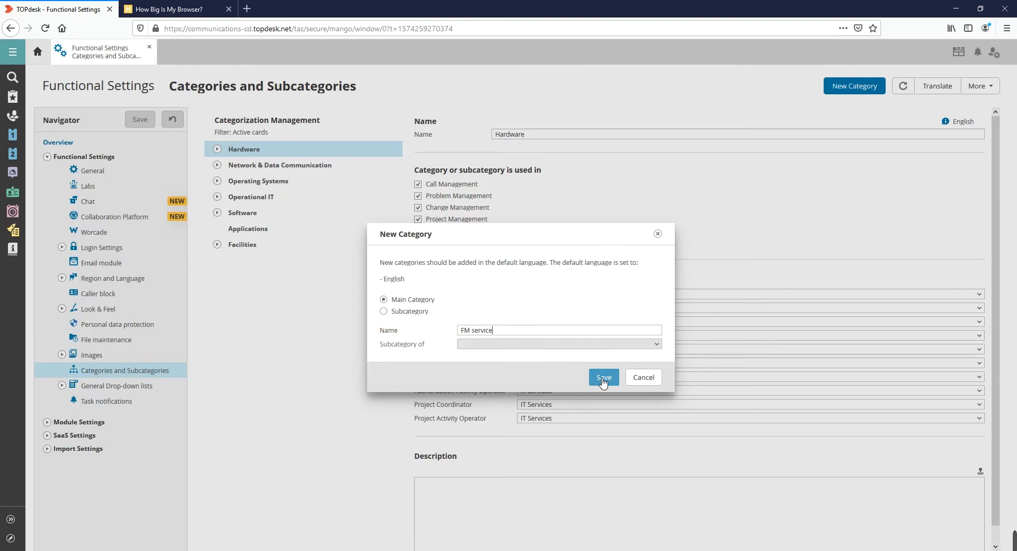
left_click(603, 377)
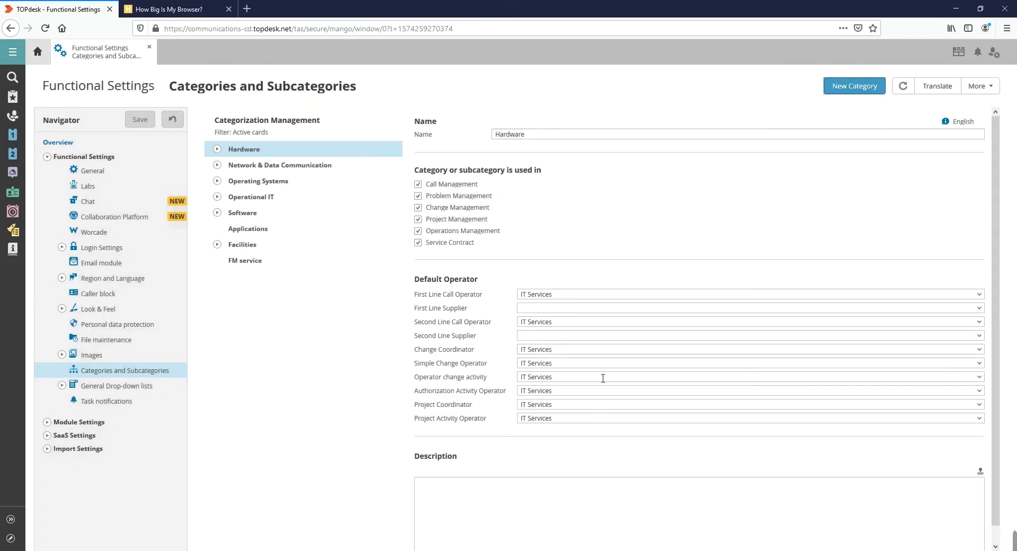
mouse_move(246, 264)
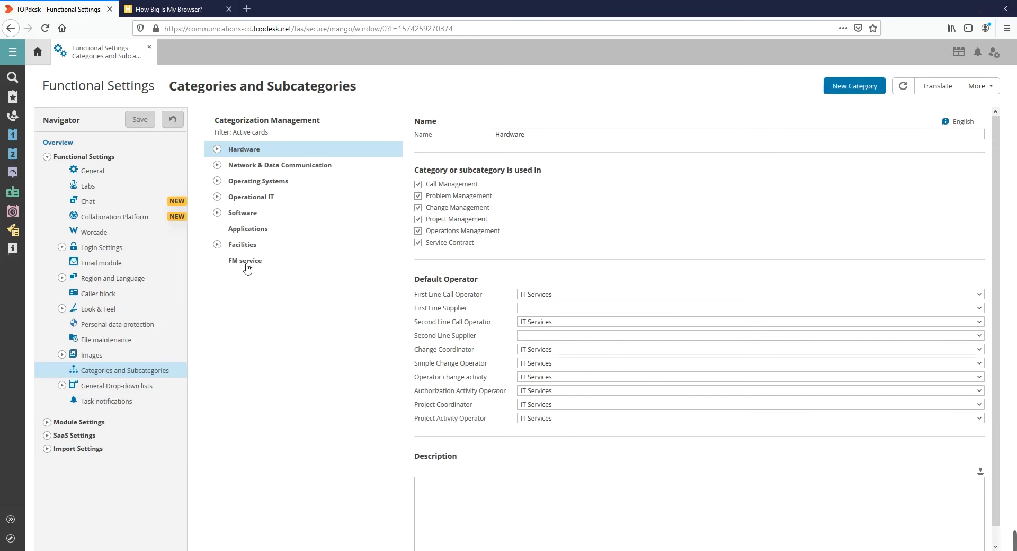
Mark the FM service category as also used in Change Management.
left_click(244, 261)
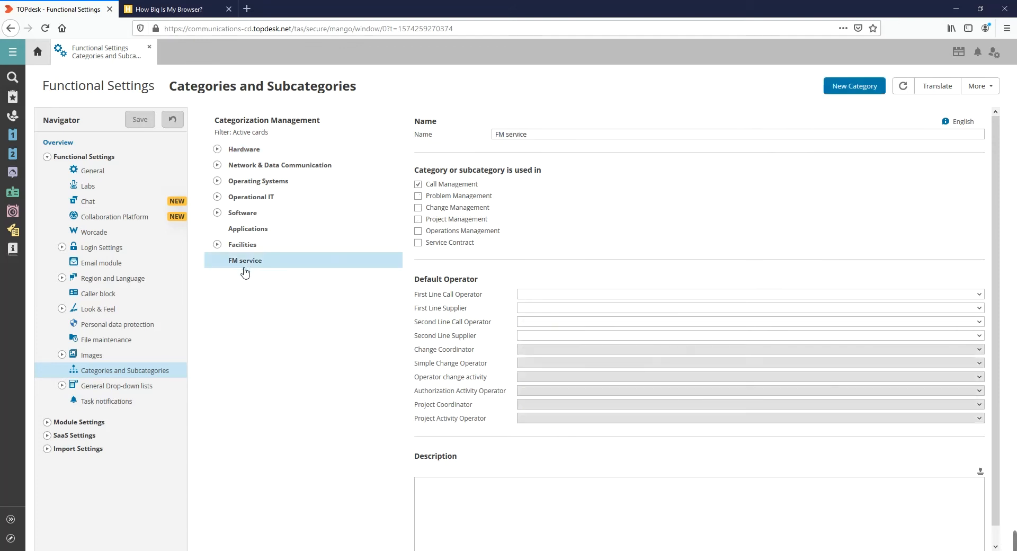
mouse_move(244, 279)
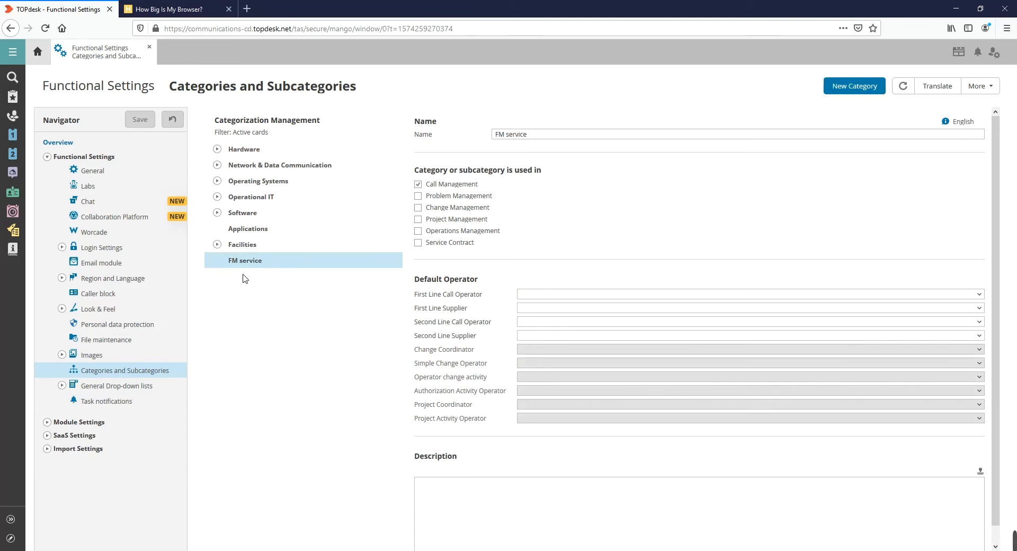
mouse_move(400, 287)
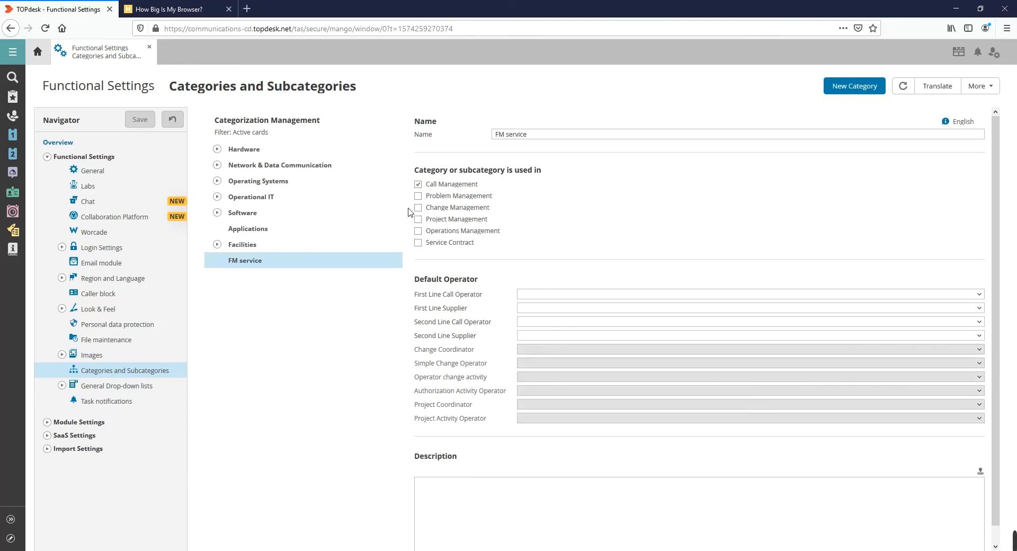
left_click(418, 207)
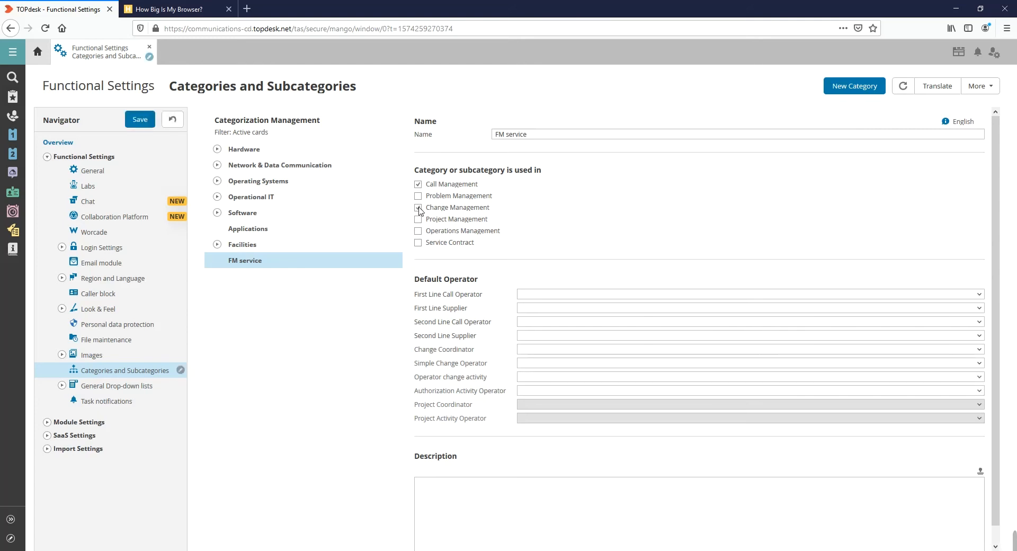
left_click(417, 207)
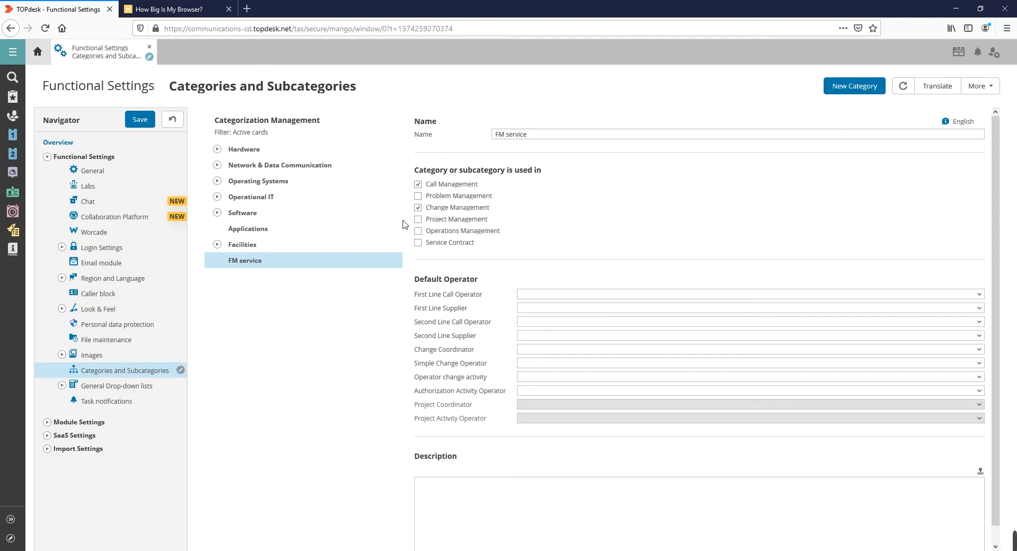
mouse_move(891, 299)
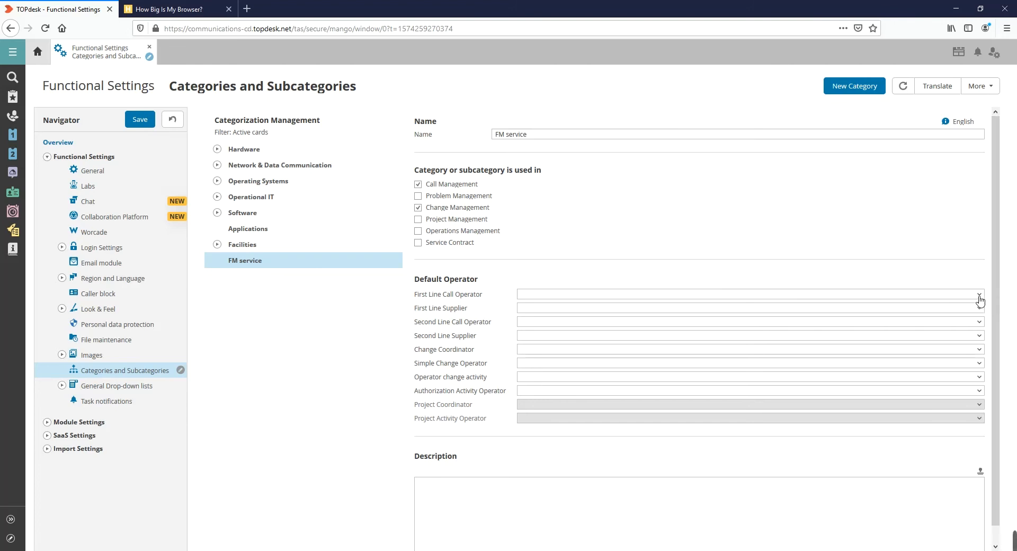
Make Facilities management the FM service first line call operator and save the category.
left_click(978, 293)
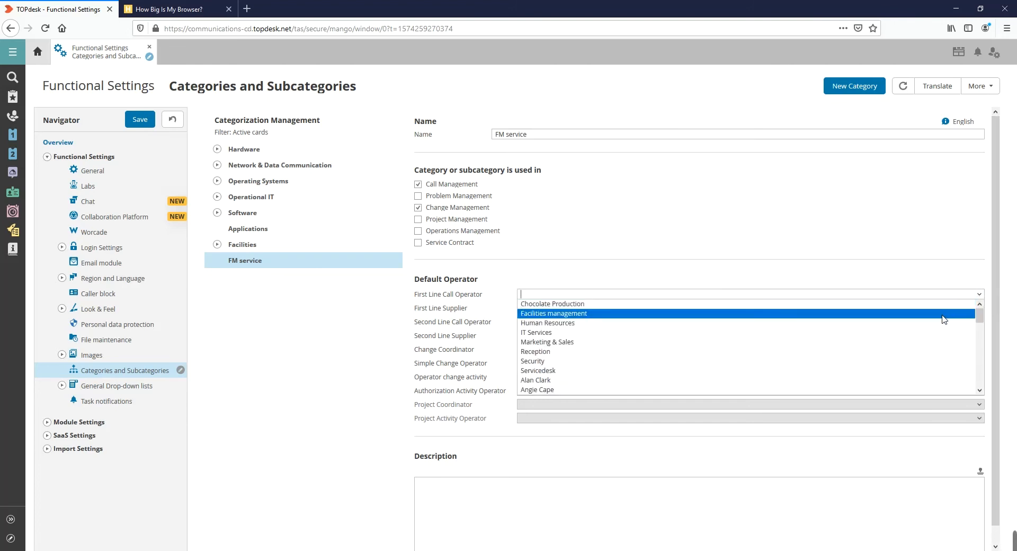
left_click(553, 313)
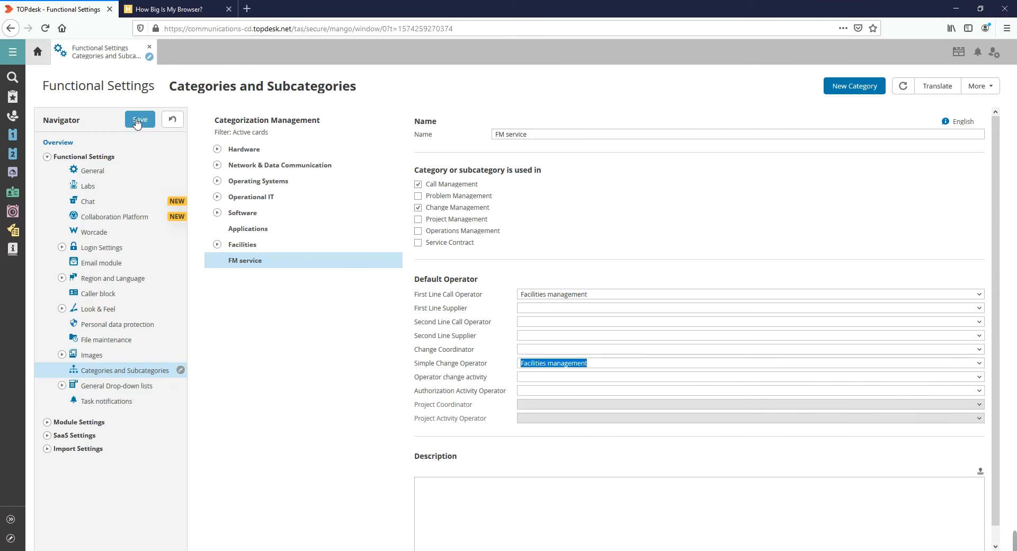
left_click(140, 119)
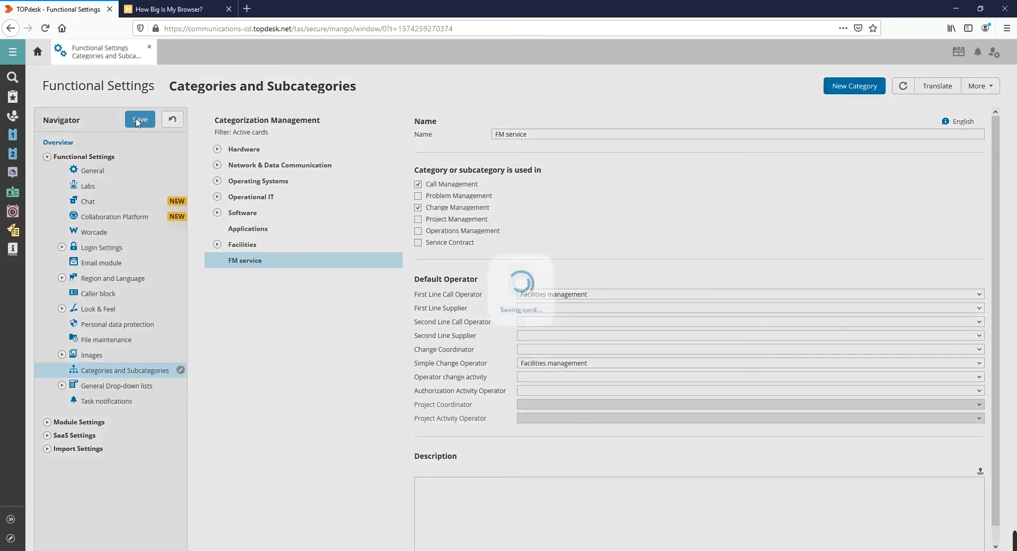
left_click(140, 119)
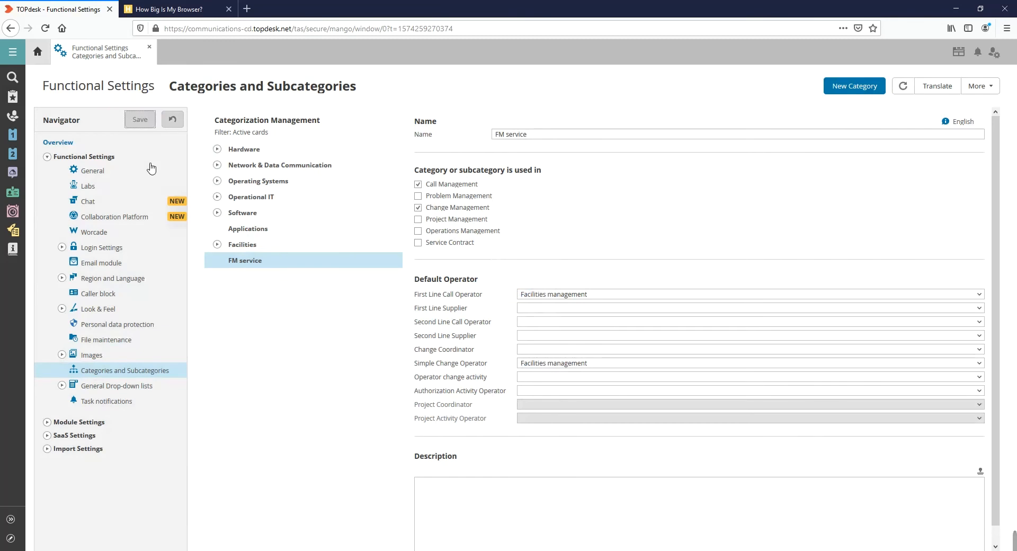
mouse_move(200, 108)
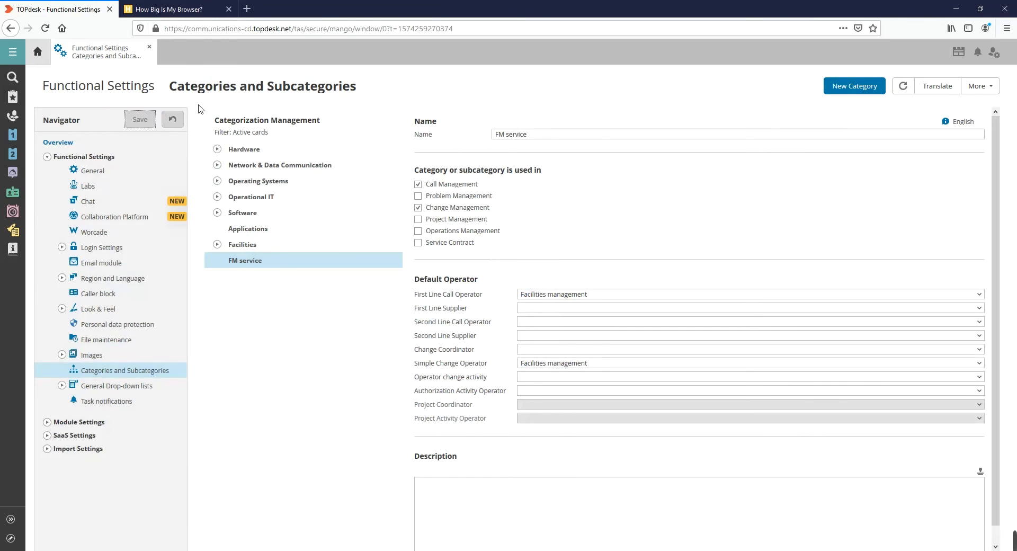
mouse_move(752, 104)
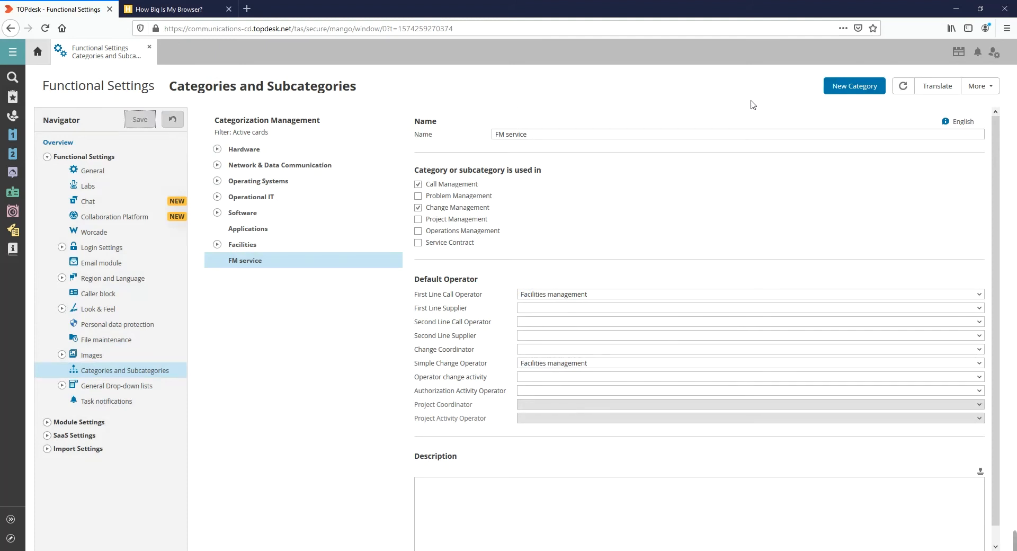
mouse_move(843, 97)
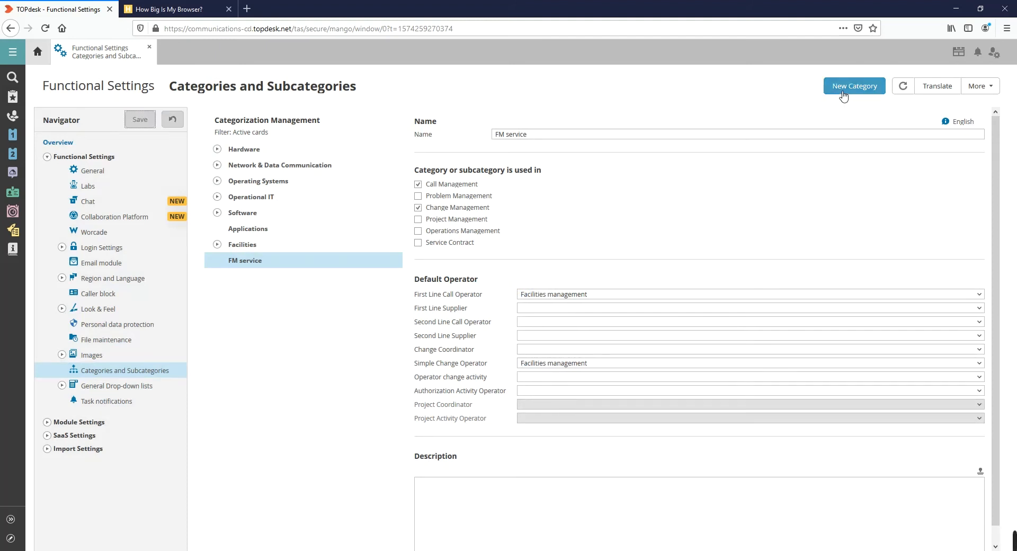
Create and save a subcategory 'Cleaning' under the FM service main category.
left_click(854, 86)
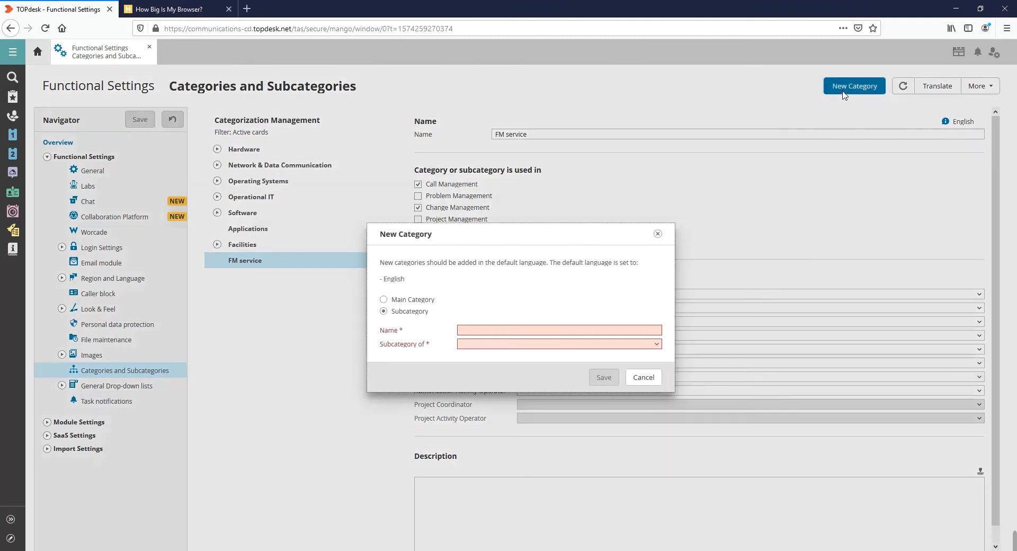
mouse_move(842, 117)
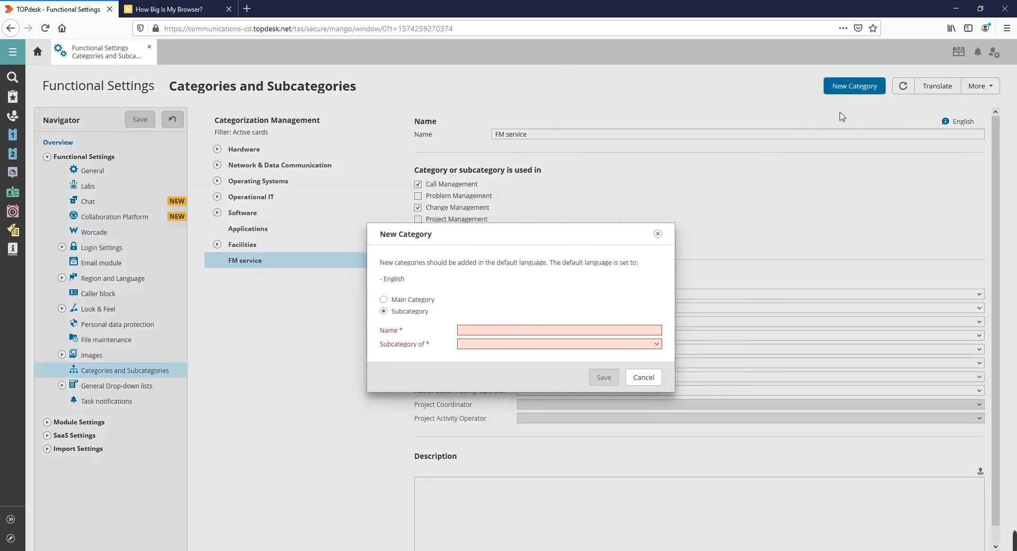
type("Cleaning")
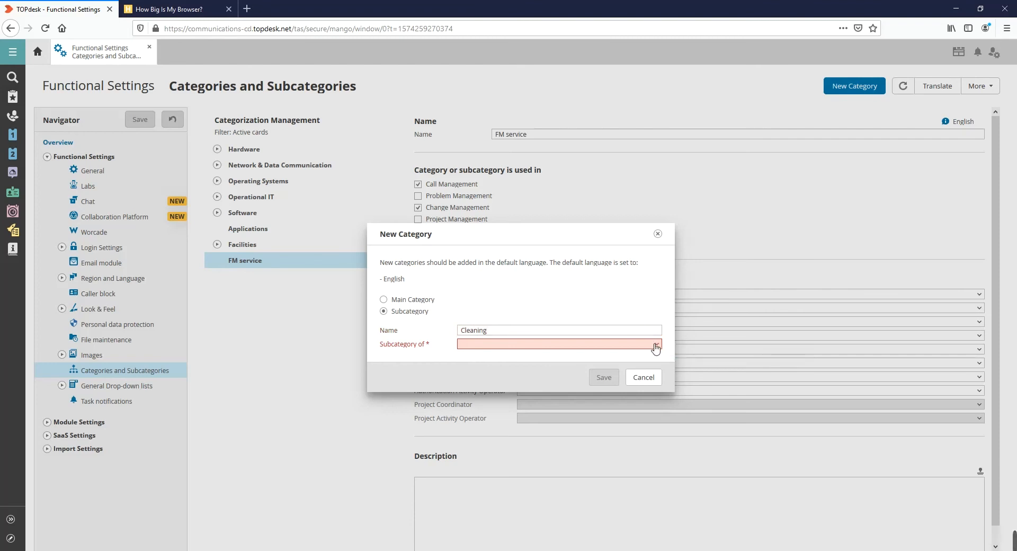
left_click(655, 344)
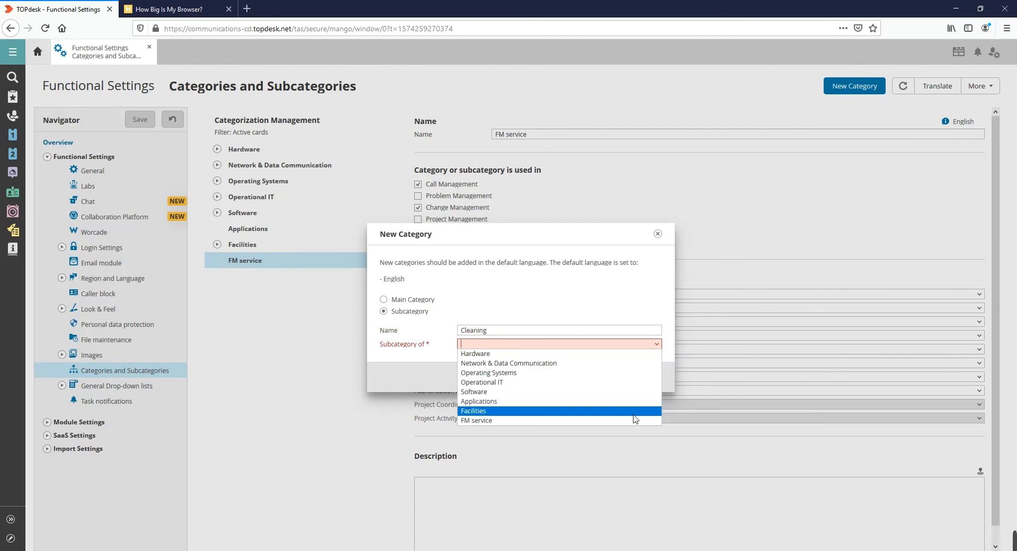
left_click(476, 419)
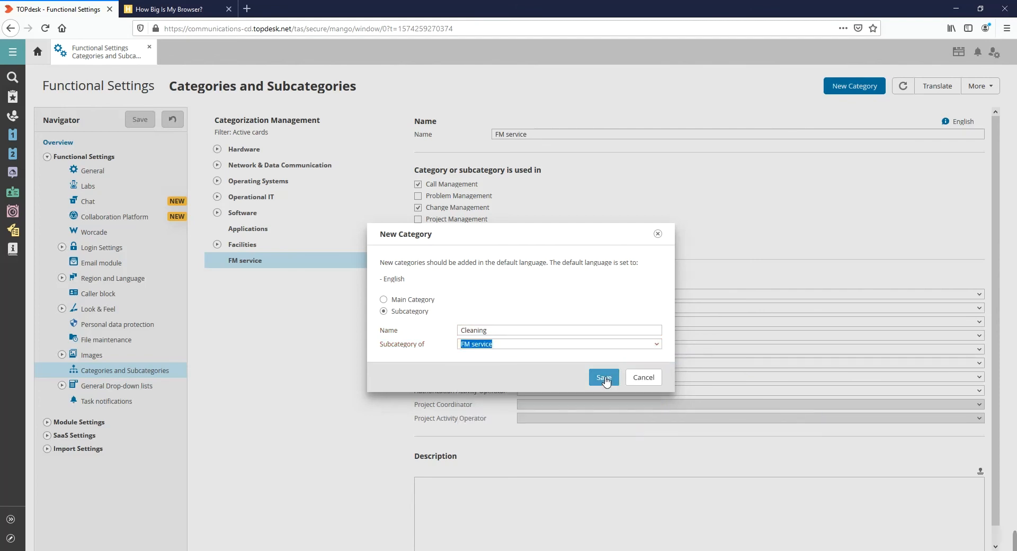
left_click(603, 377)
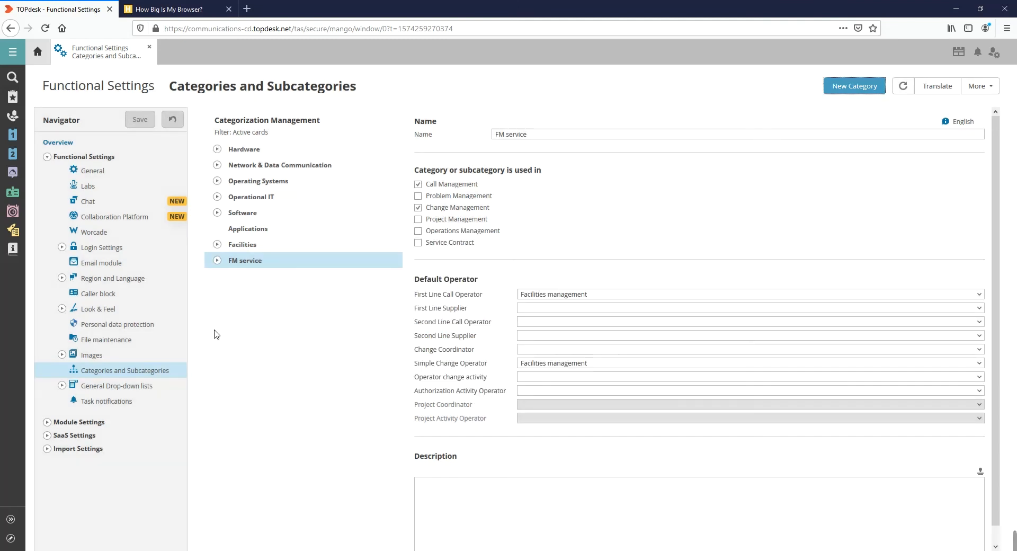
mouse_move(217, 267)
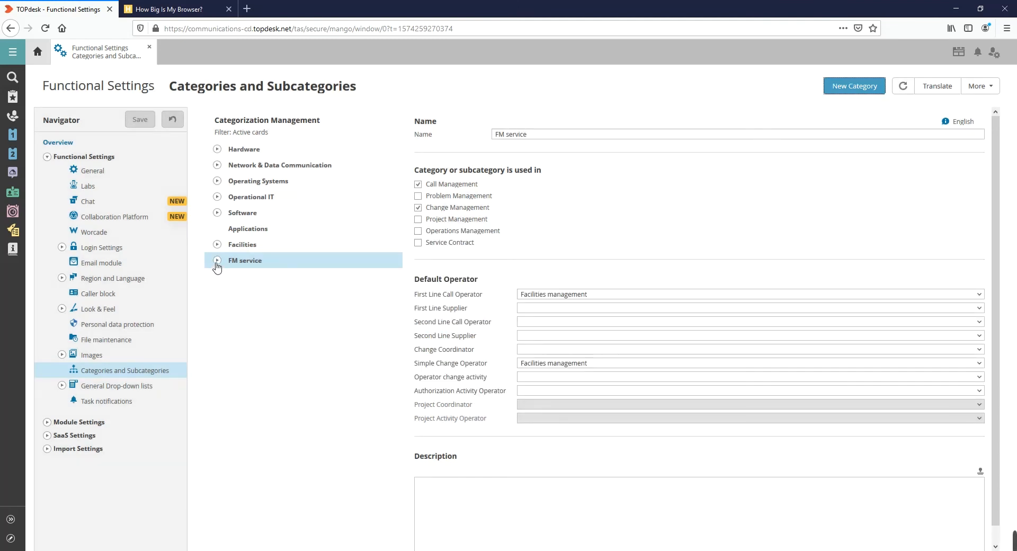
Expand FM service and view the Cleaning subcategory's default operator settings.
left_click(218, 260)
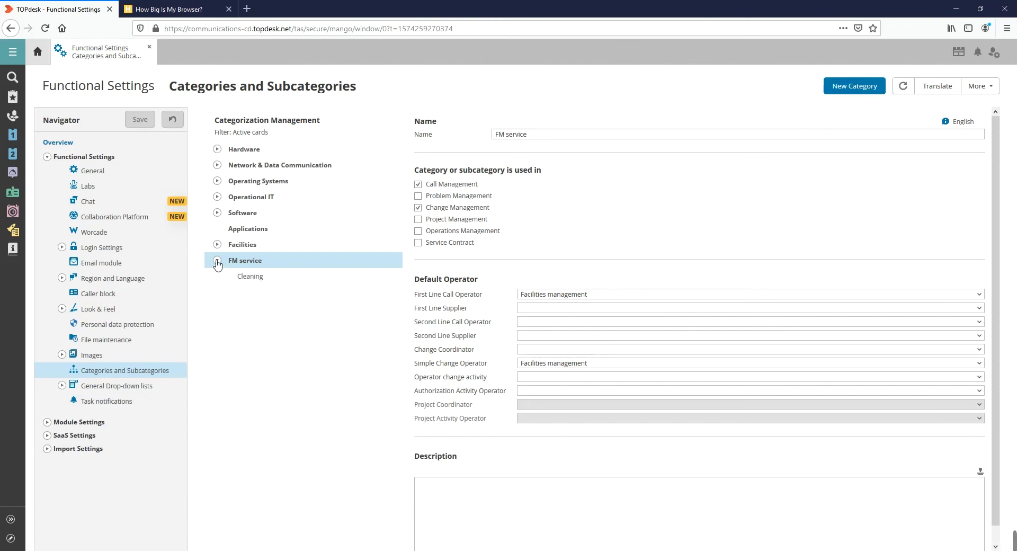
mouse_move(248, 283)
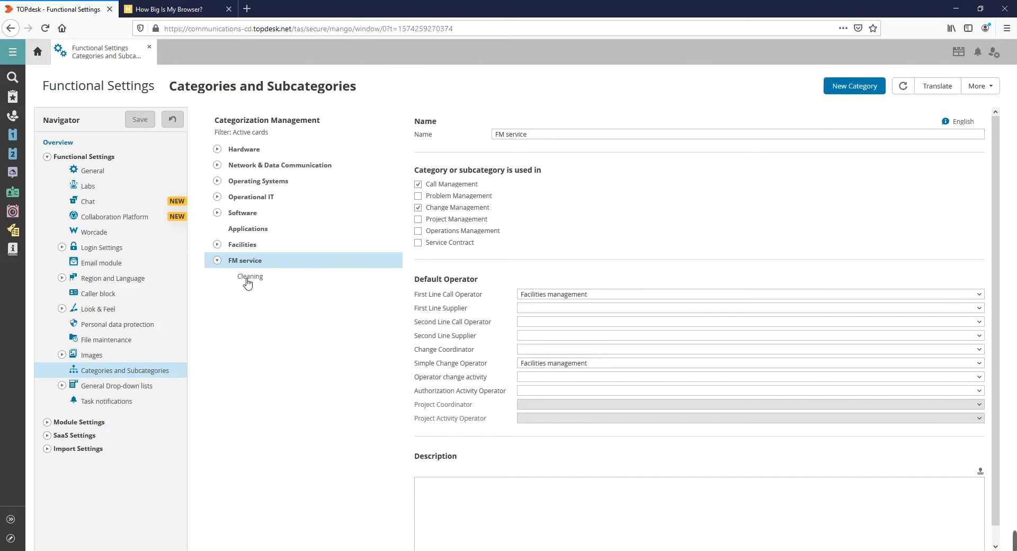
left_click(250, 276)
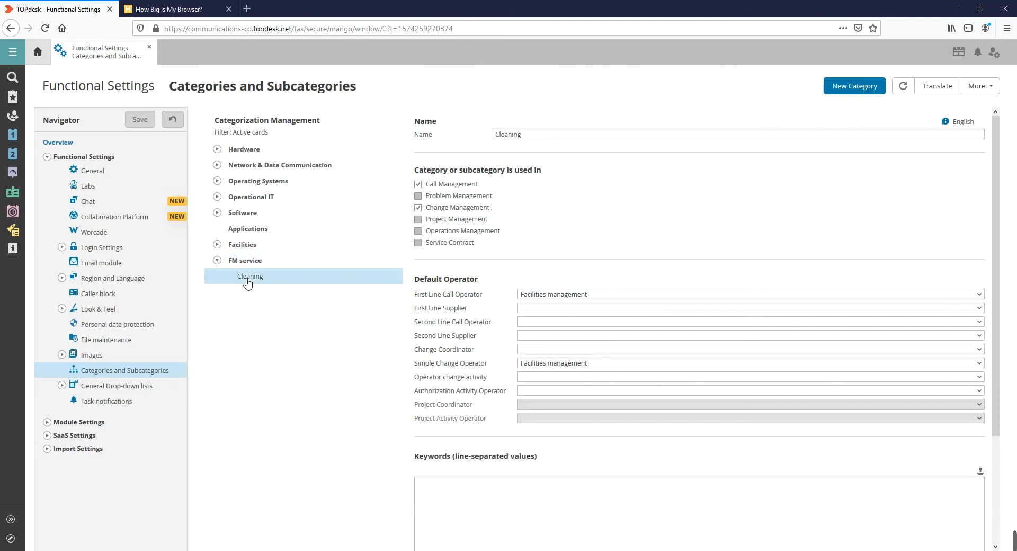
mouse_move(247, 291)
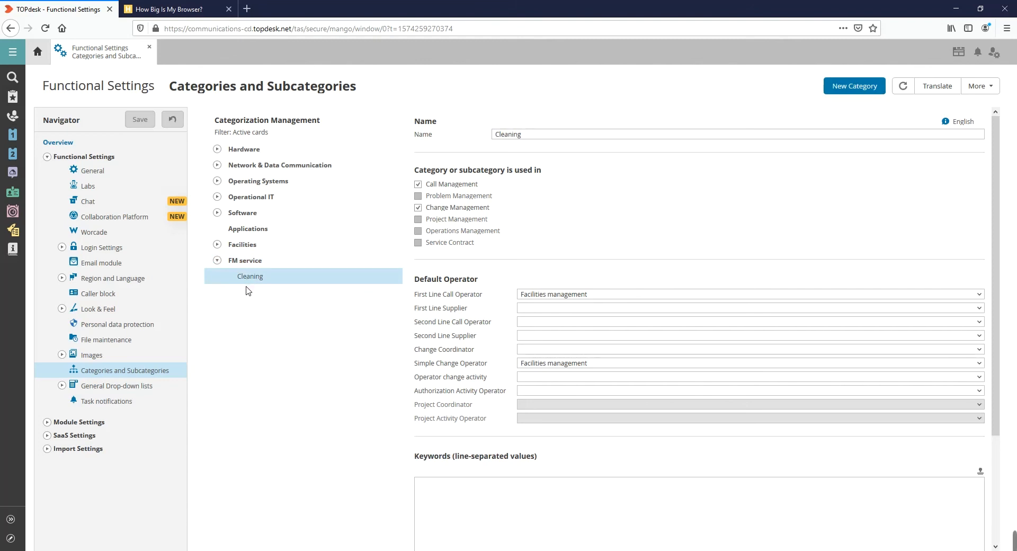
mouse_move(293, 311)
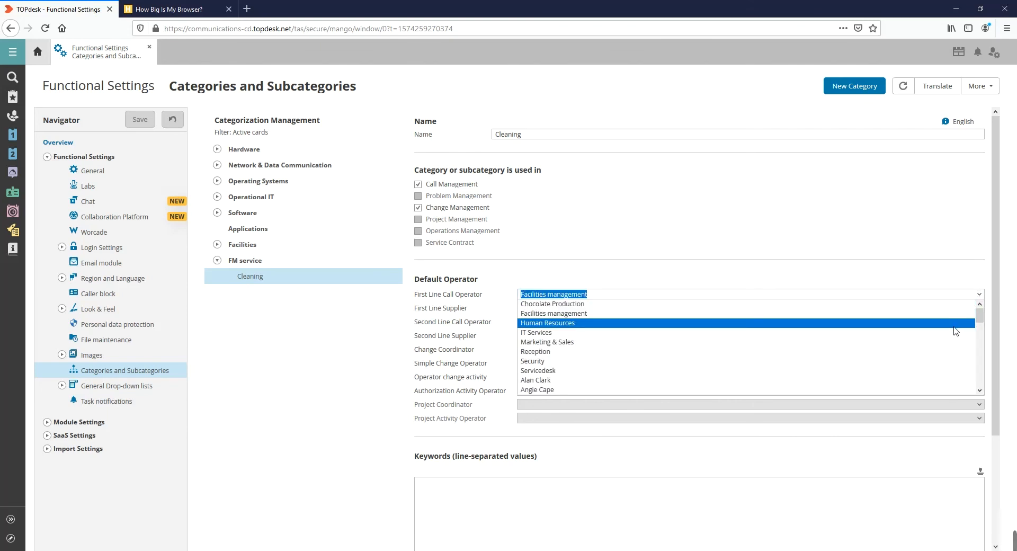
scroll("down", 3)
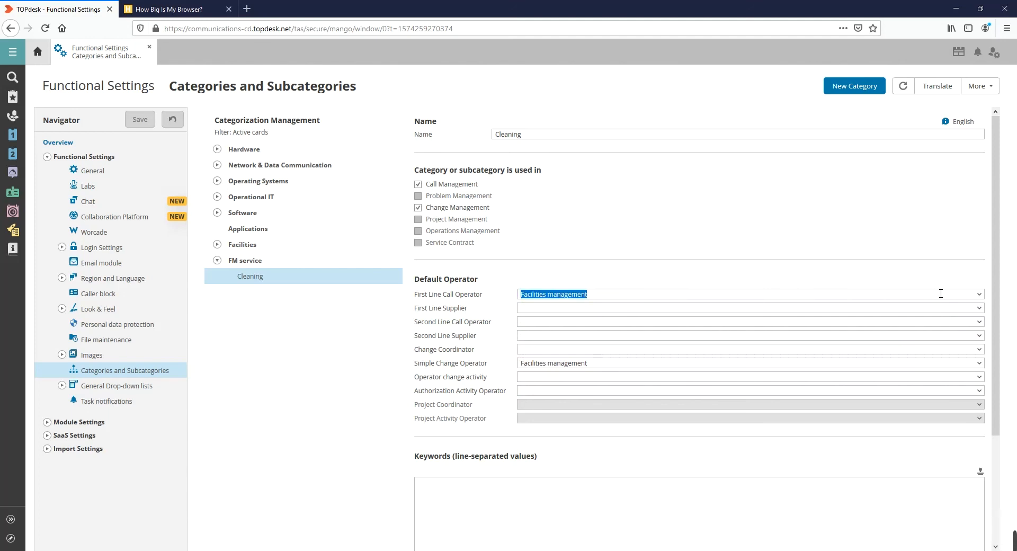
mouse_move(12, 136)
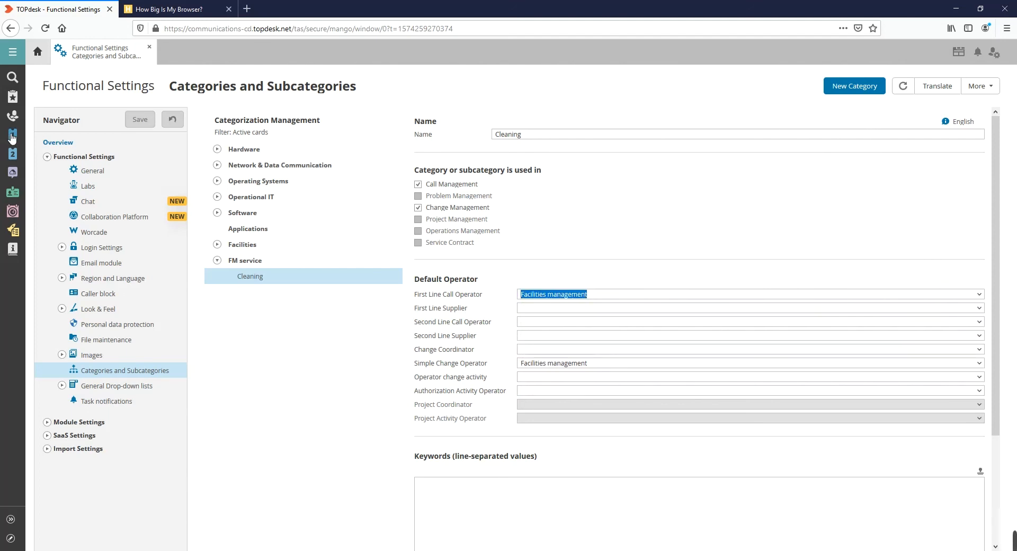
Start a new first line call and browse its category choices for FM service.
left_click(11, 137)
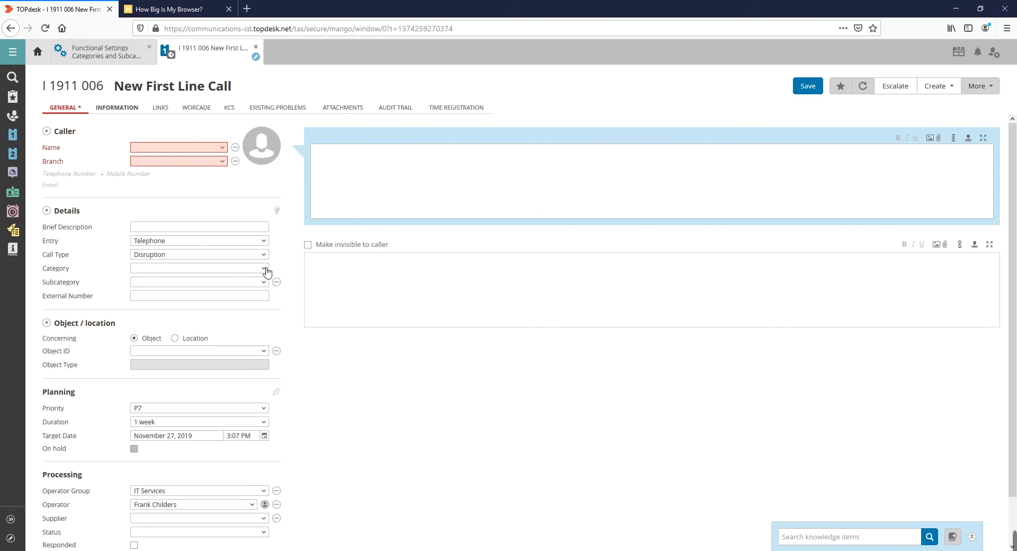
left_click(263, 268)
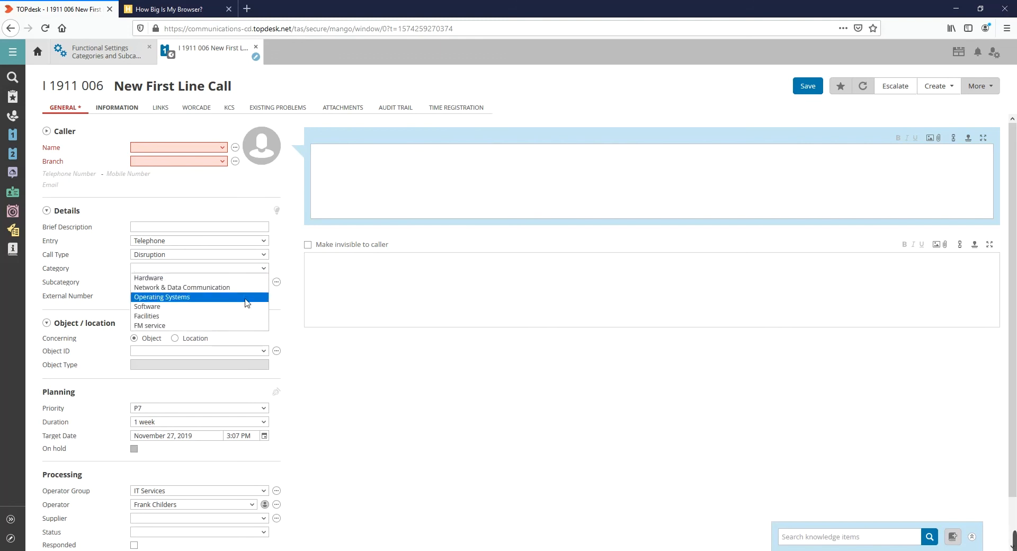
mouse_move(241, 325)
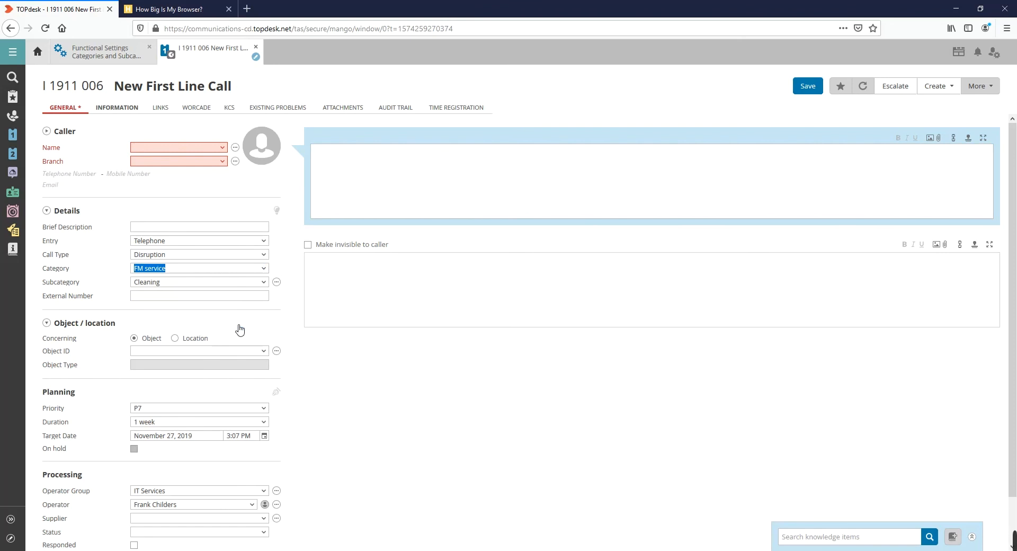
mouse_move(256, 284)
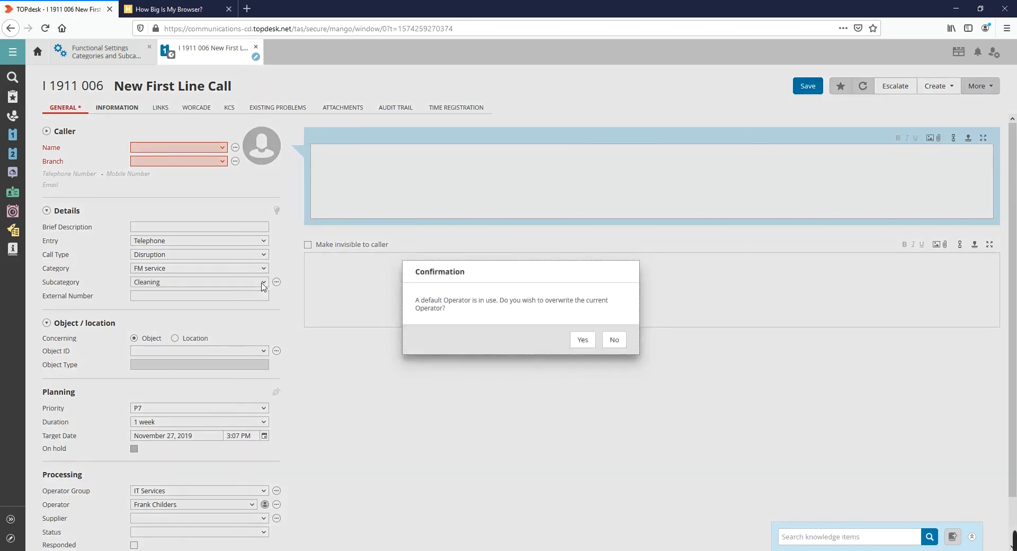
mouse_move(415, 320)
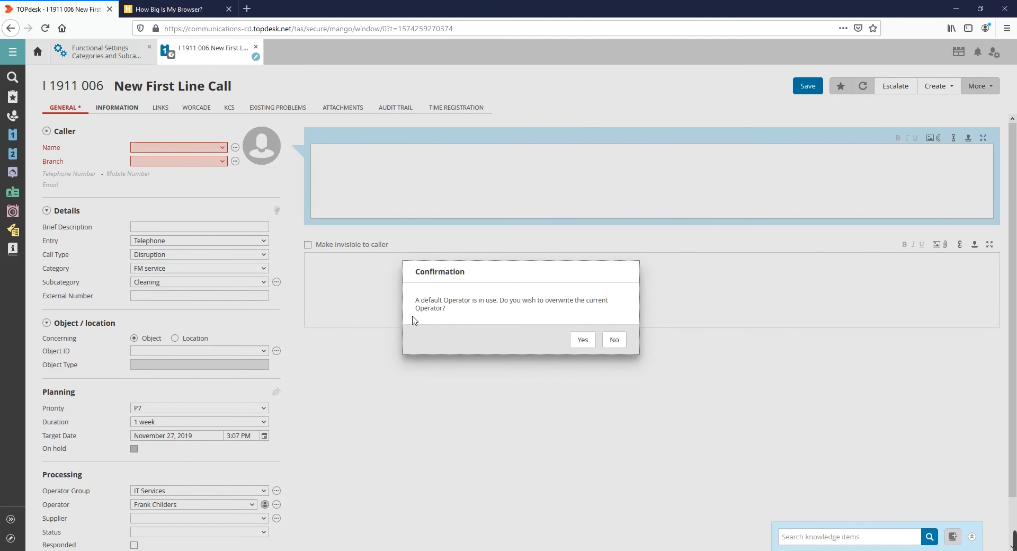
mouse_move(476, 340)
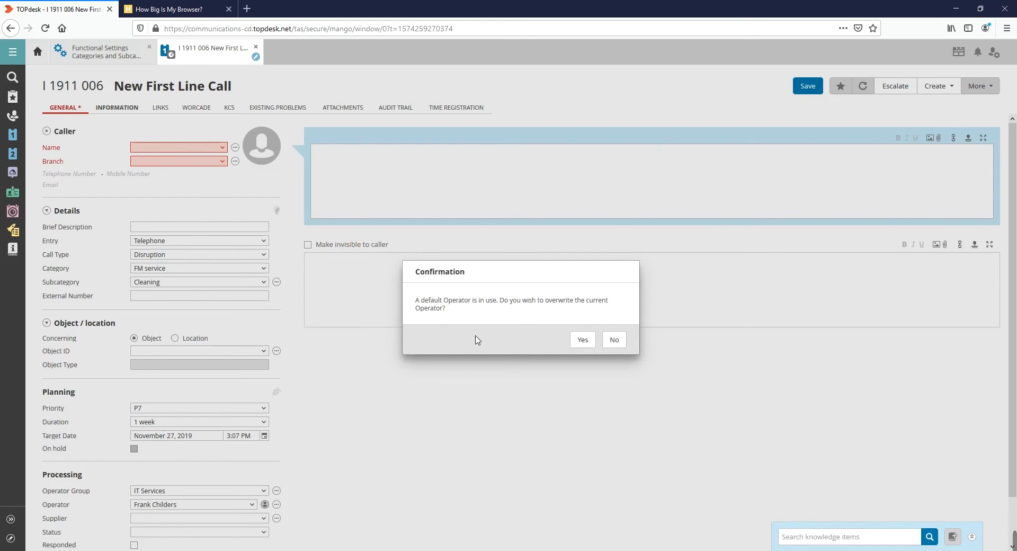
Confirm overwriting the call's operator with the default Facilities management.
left_click(581, 339)
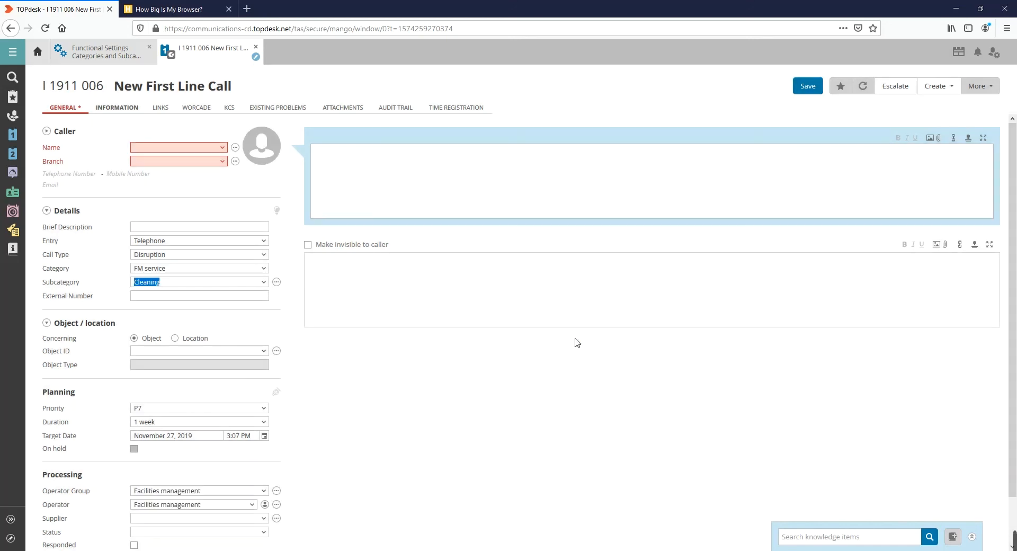
mouse_move(438, 476)
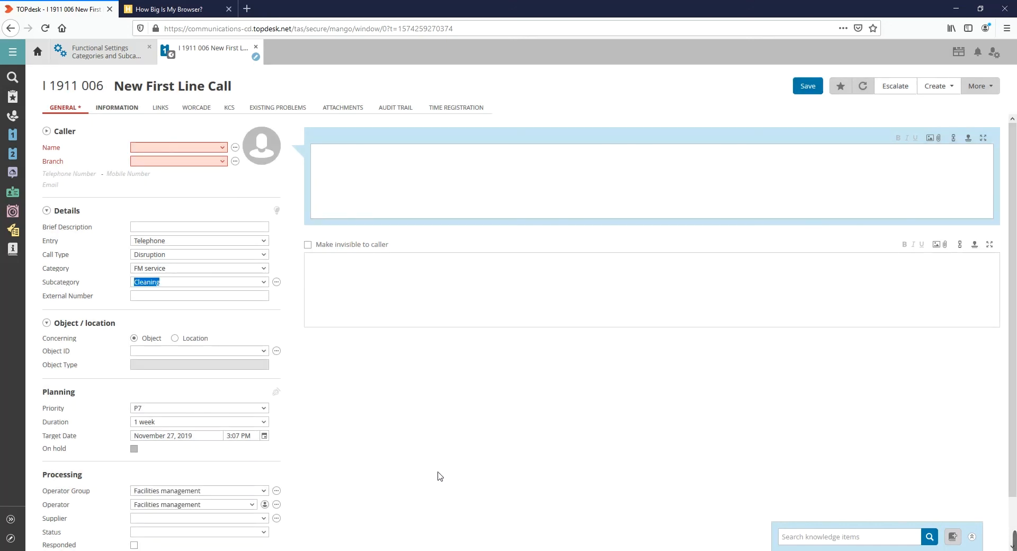
mouse_move(293, 504)
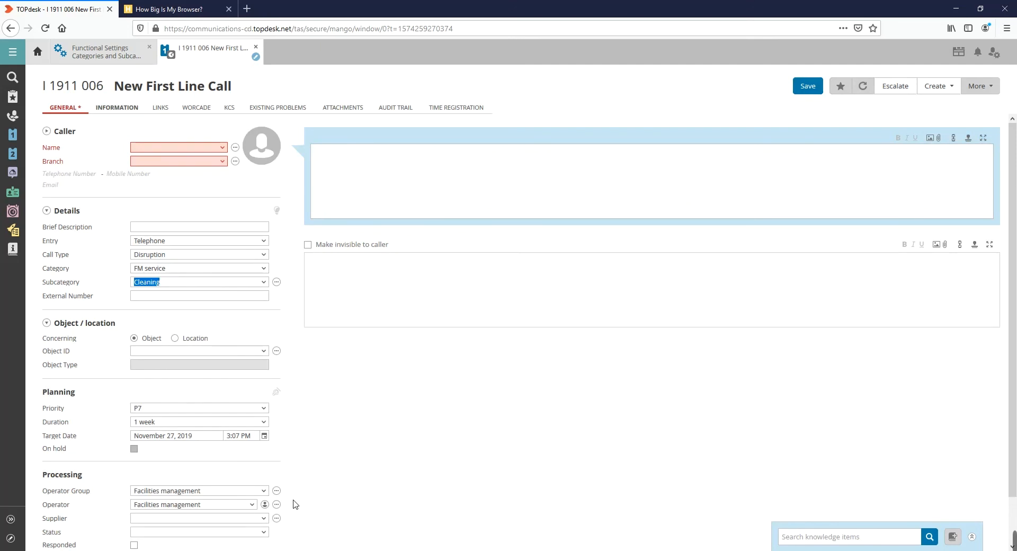
mouse_move(284, 503)
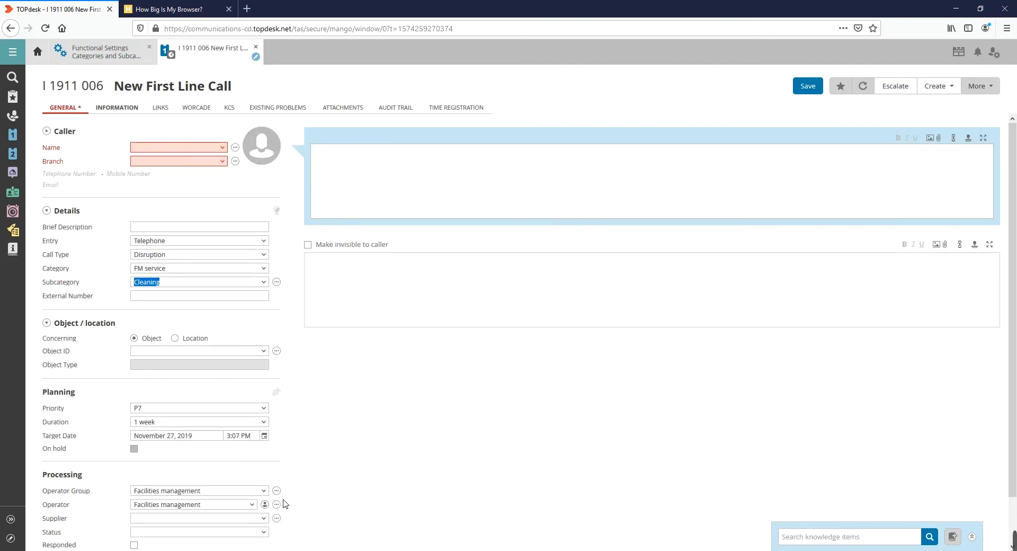